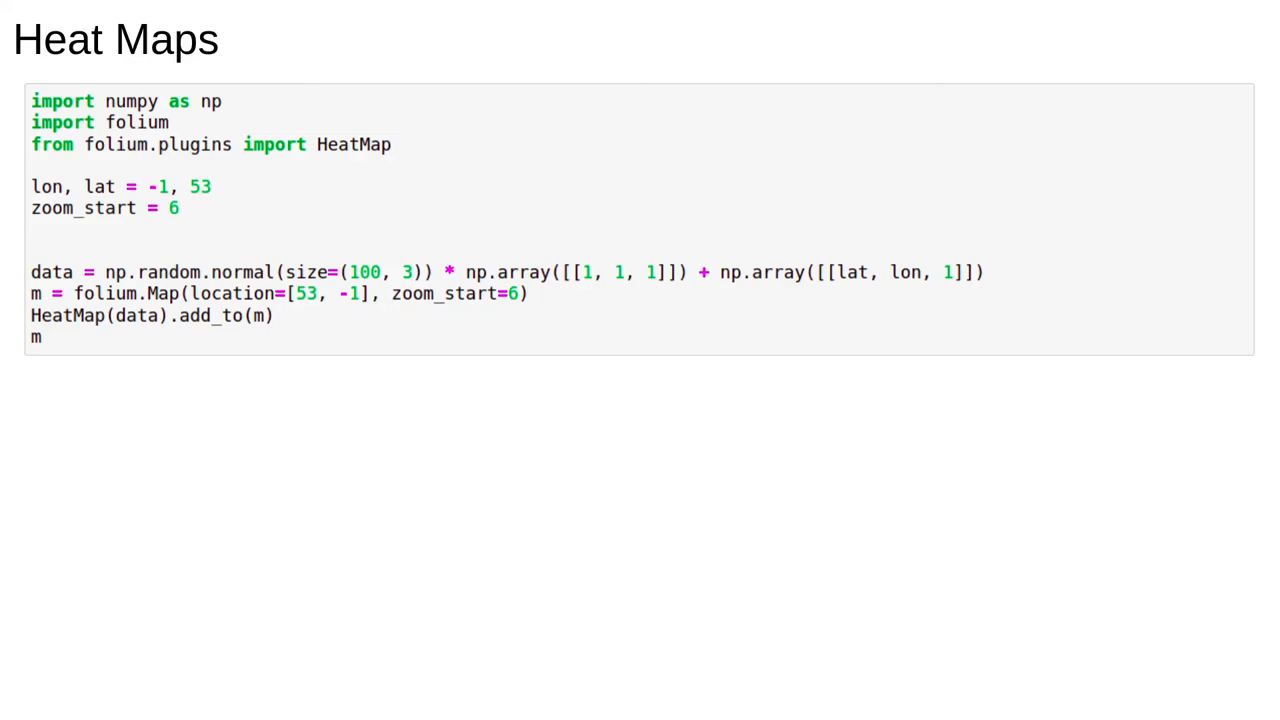
Advance past the code slide to the rendered heatmap of random points over Great Britain.
click(500, 272)
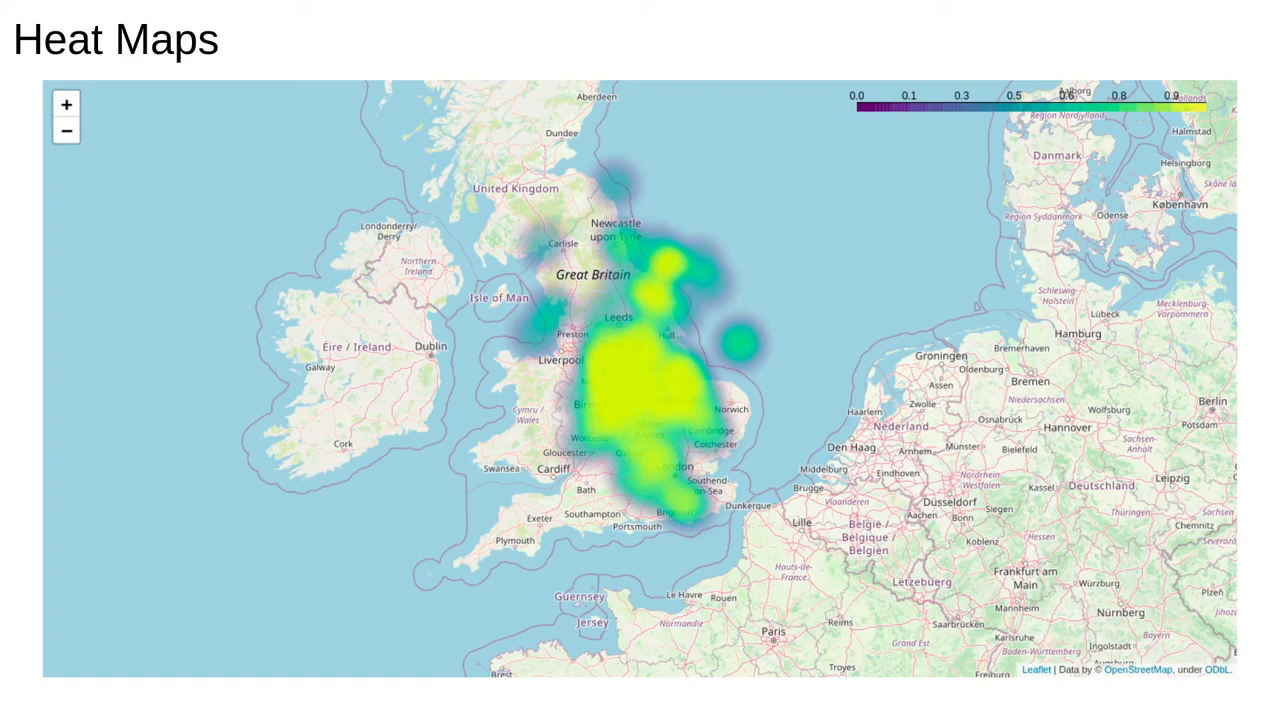
click(66, 132)
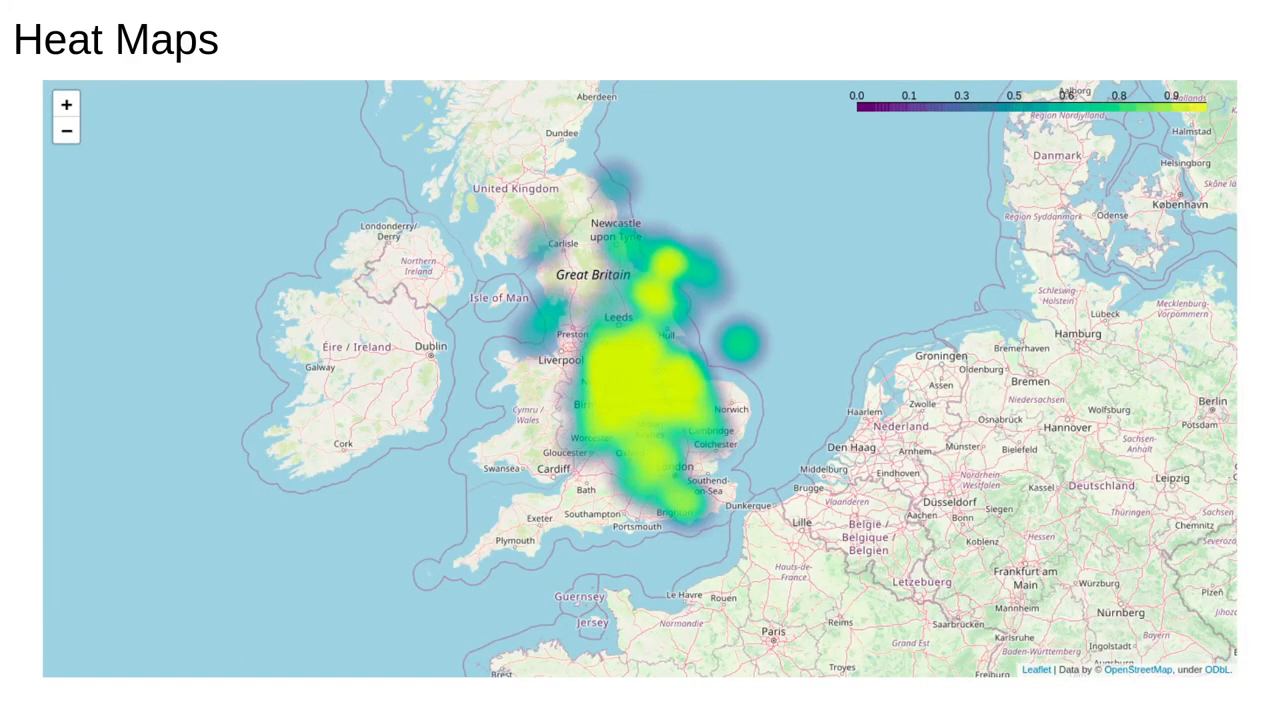
Advance to the zoomed-out heatmap showing Britain's hotspot within Europe.
click(64, 132)
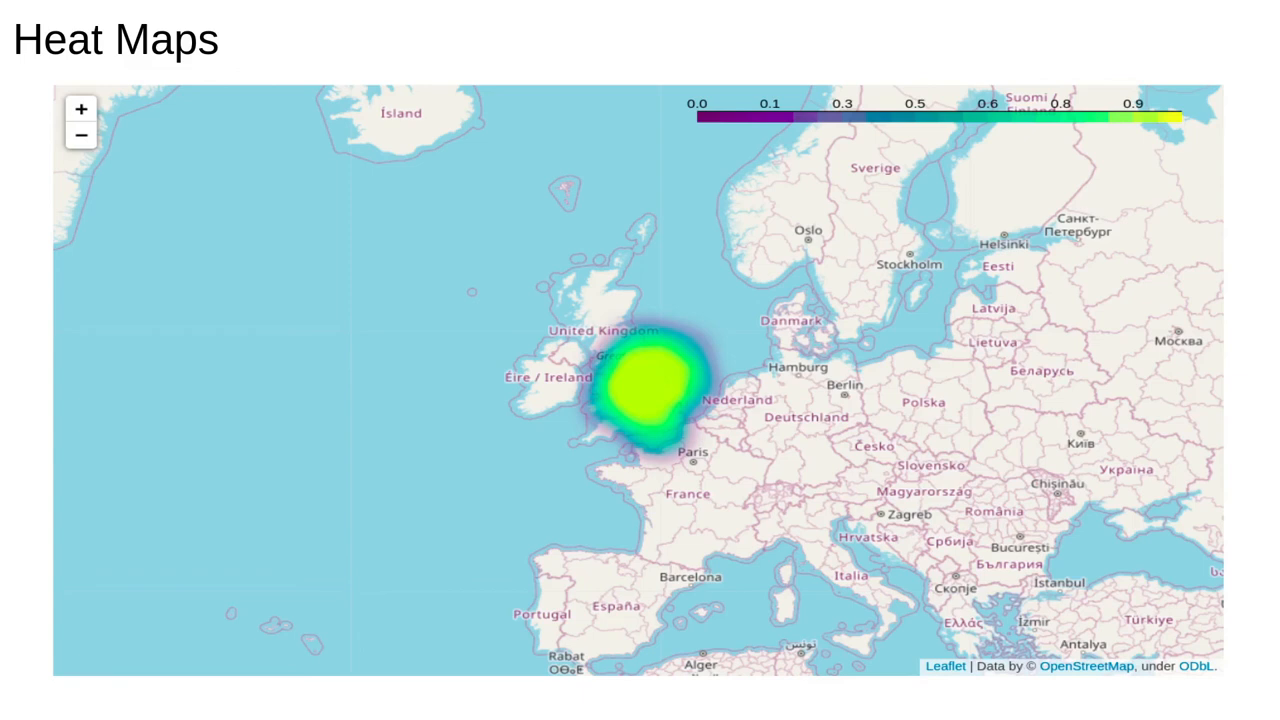